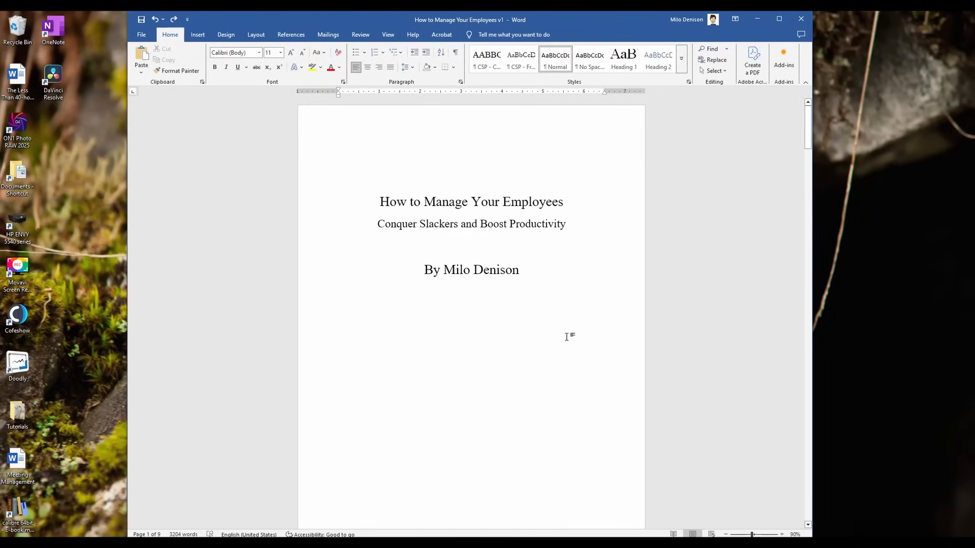
# - Scroll from the title page past the copyright and contents pages to the Introduction
pyautogui.scroll(-3)
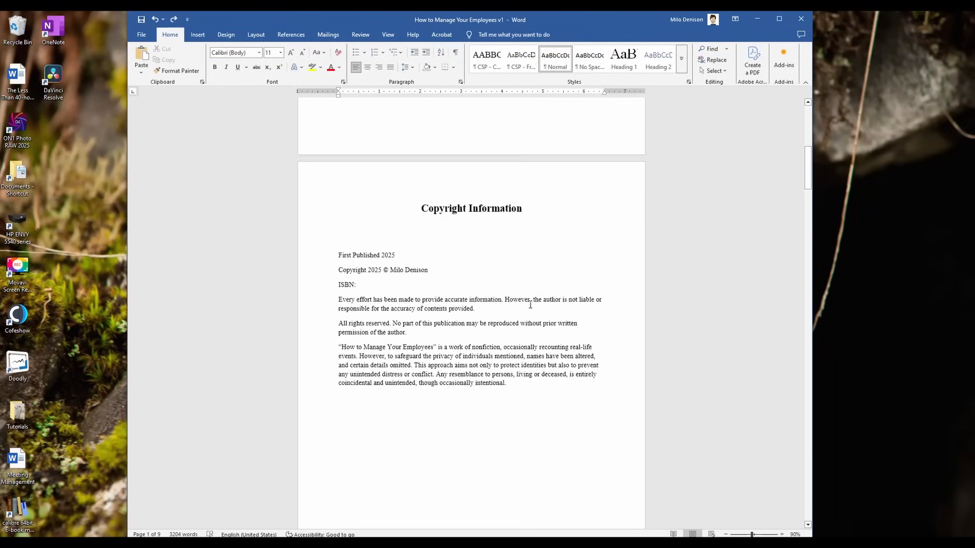
pyautogui.scroll(-3)
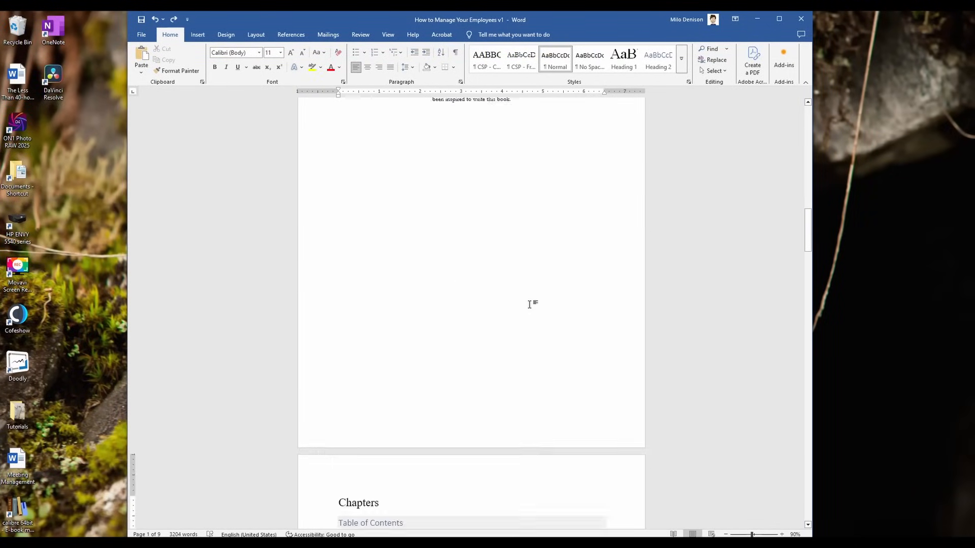
pyautogui.scroll(-3)
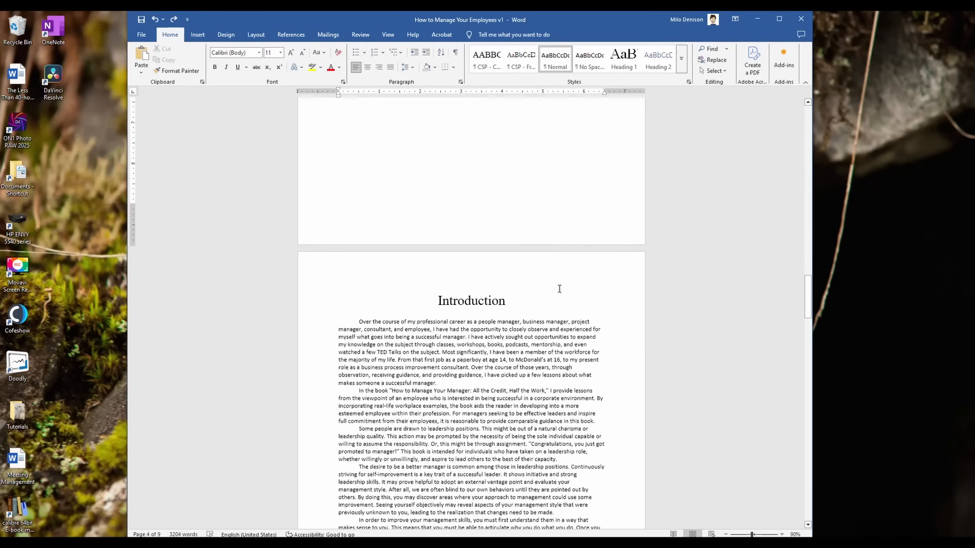
# - Insert top-right page numbers on every page, check the headers, and close header editing
pyautogui.click(197, 34)
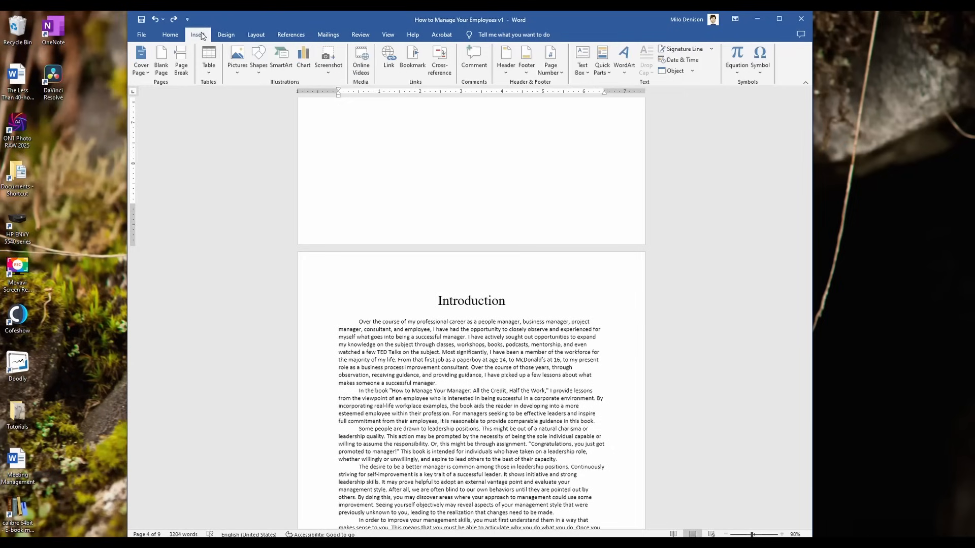
pyautogui.moveTo(549, 60)
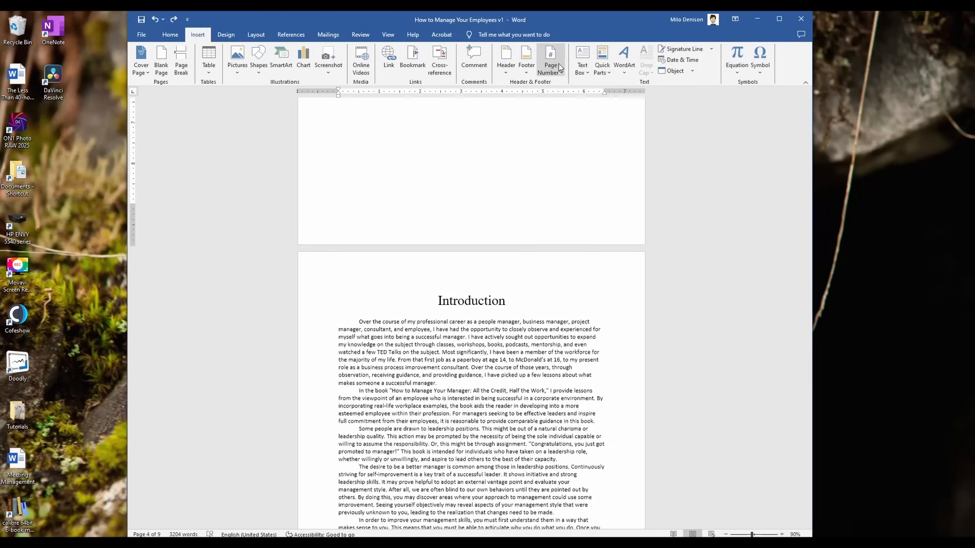
pyautogui.click(549, 60)
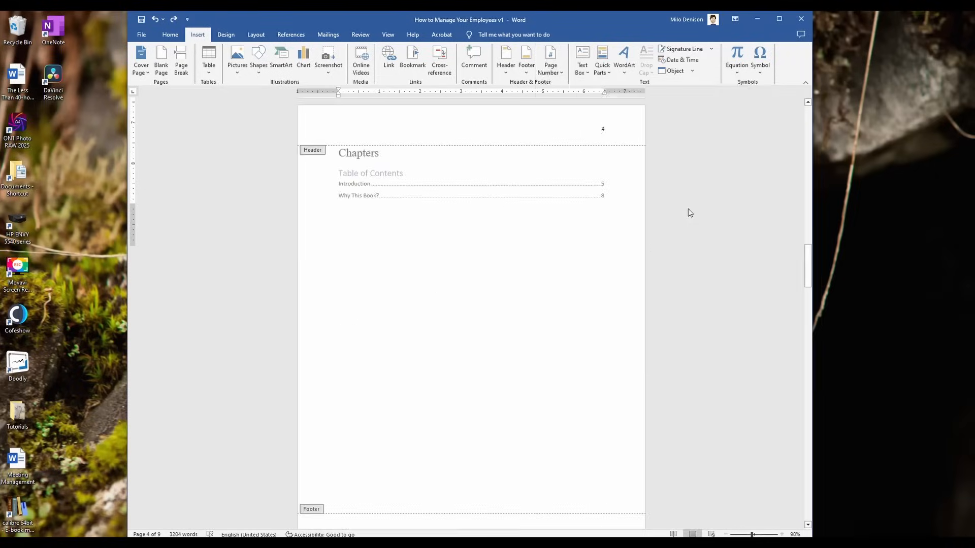
pyautogui.doubleClick(311, 150)
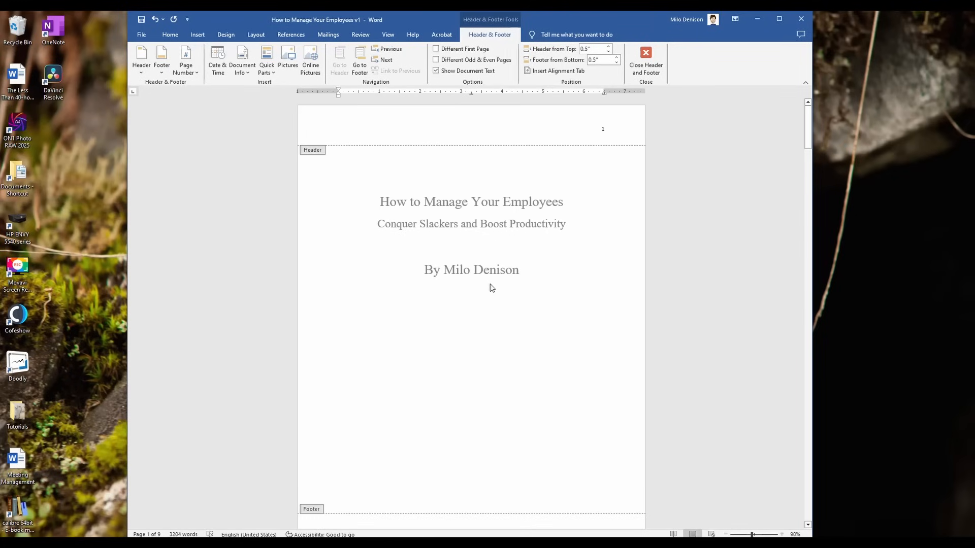
pyautogui.scroll(-3)
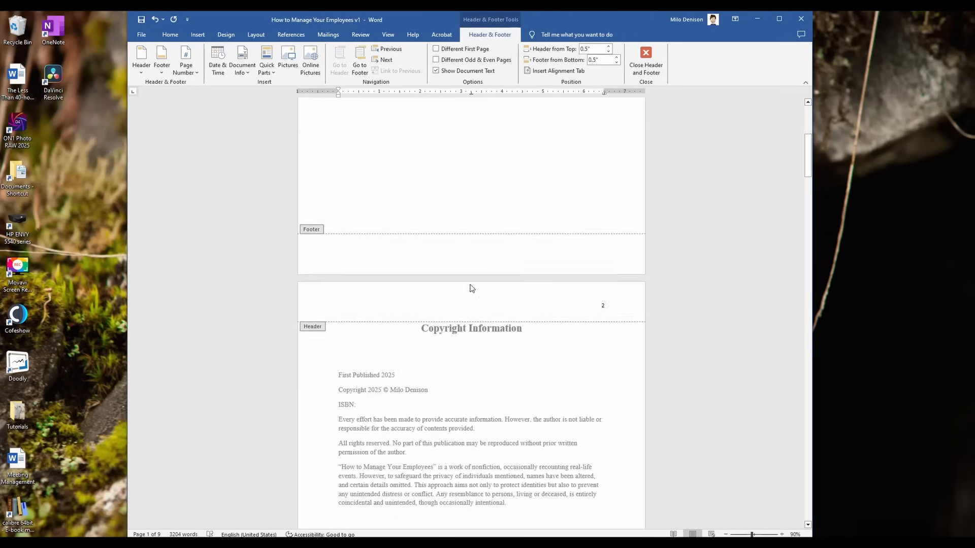
pyautogui.scroll(-3)
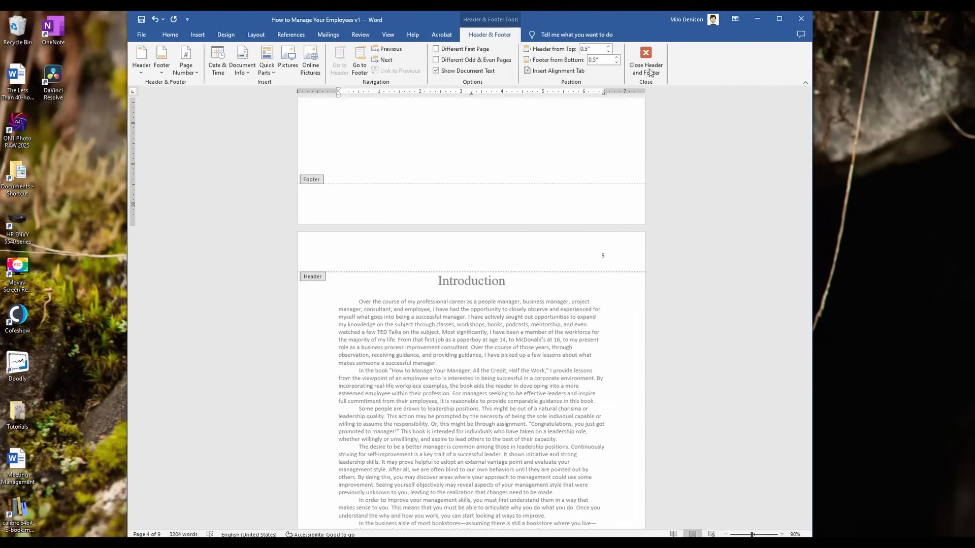
pyautogui.click(646, 65)
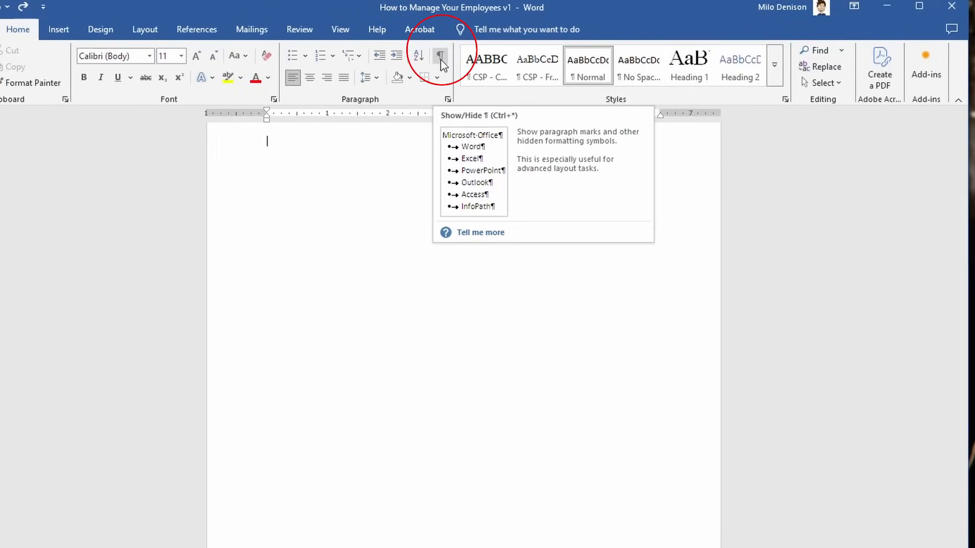
# - Turn on Show/Hide ¶ to reveal the page break below the table of contents
pyautogui.click(442, 56)
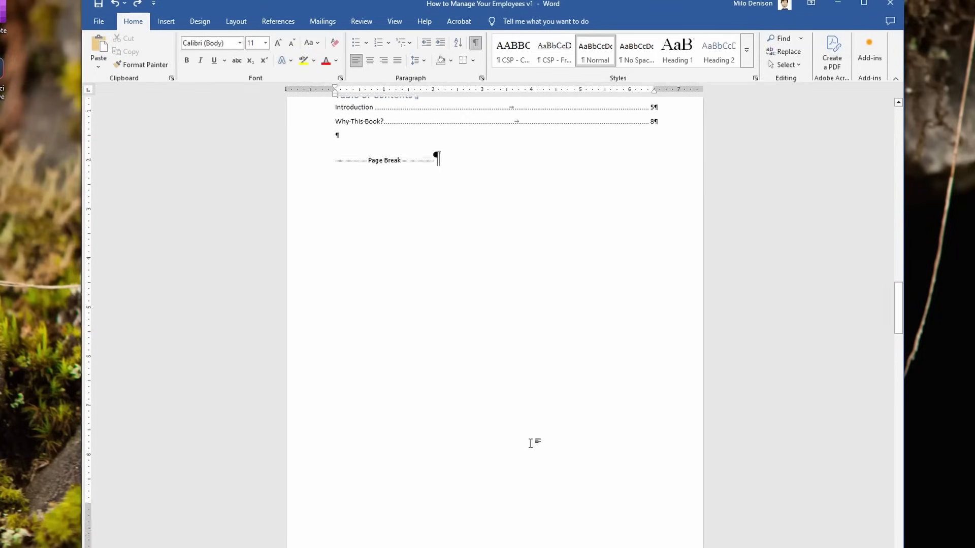
pyautogui.scroll(-3)
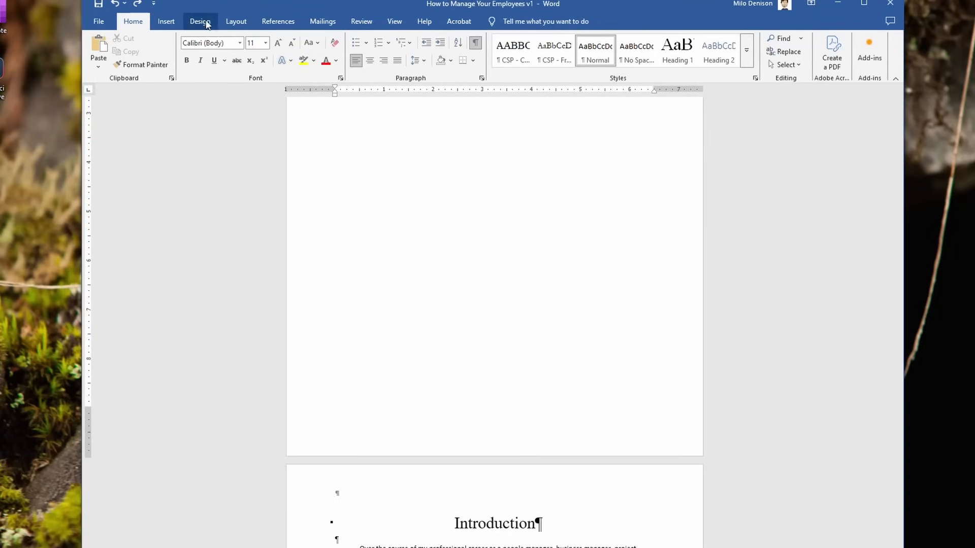
# - Insert a Next Page section break after the table of contents, ahead of the Introduction
pyautogui.click(235, 21)
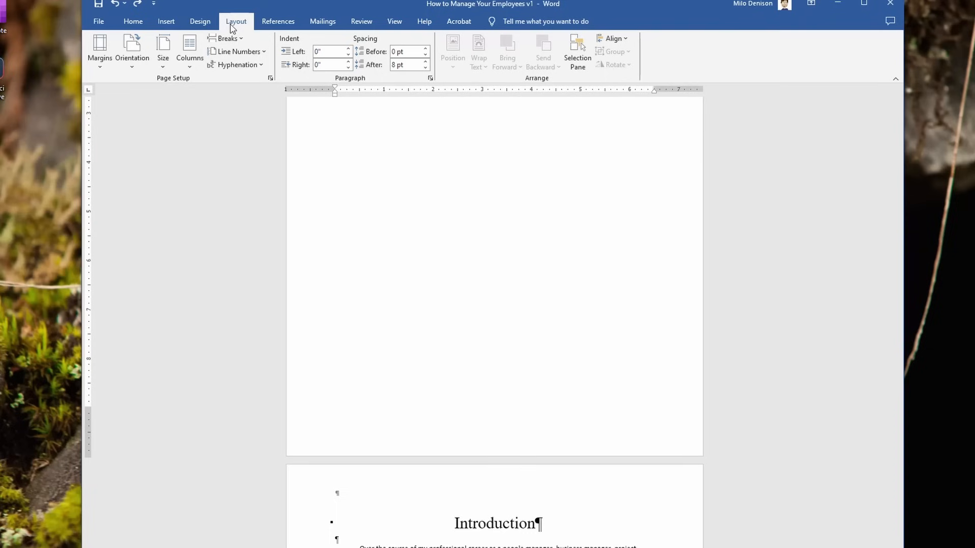
pyautogui.click(226, 37)
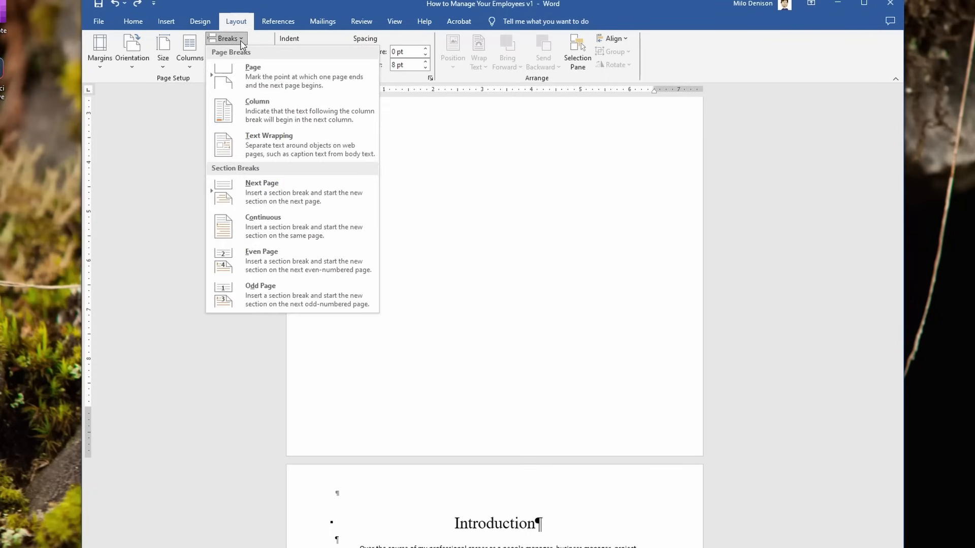
pyautogui.moveTo(235, 118)
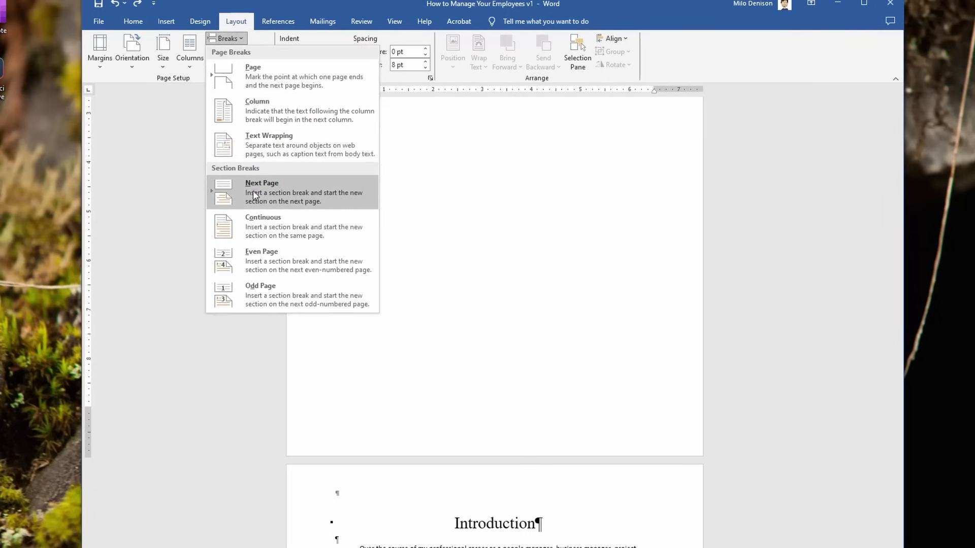
pyautogui.moveTo(260, 199)
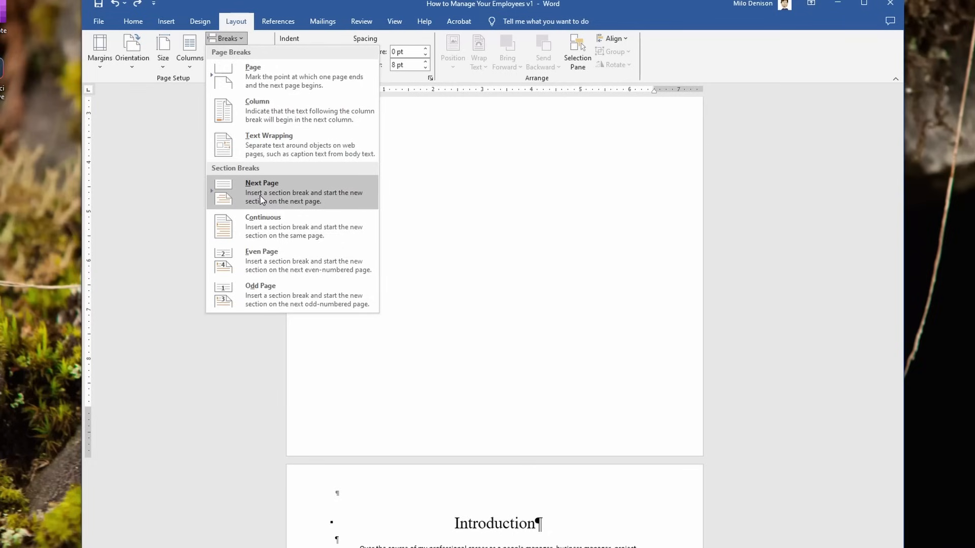
pyautogui.click(262, 183)
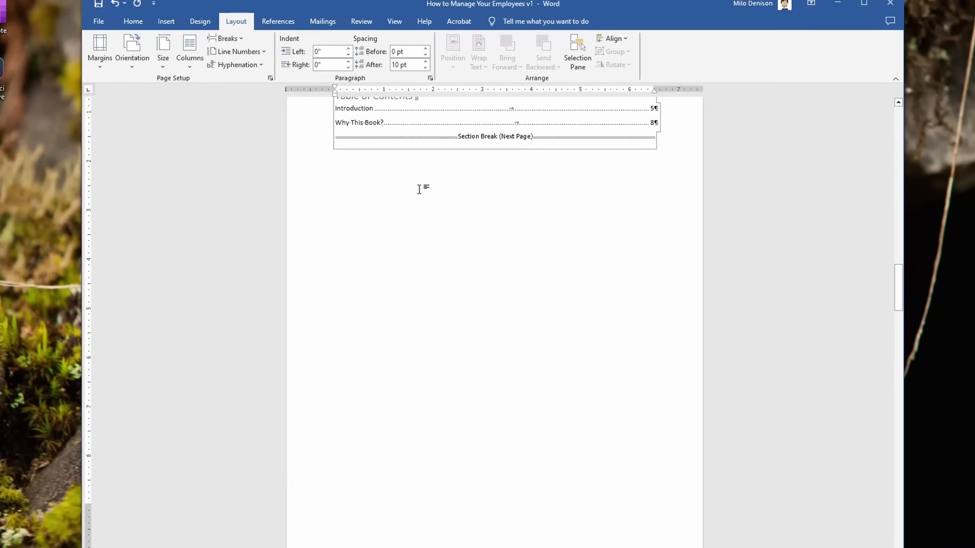
pyautogui.scroll(-3)
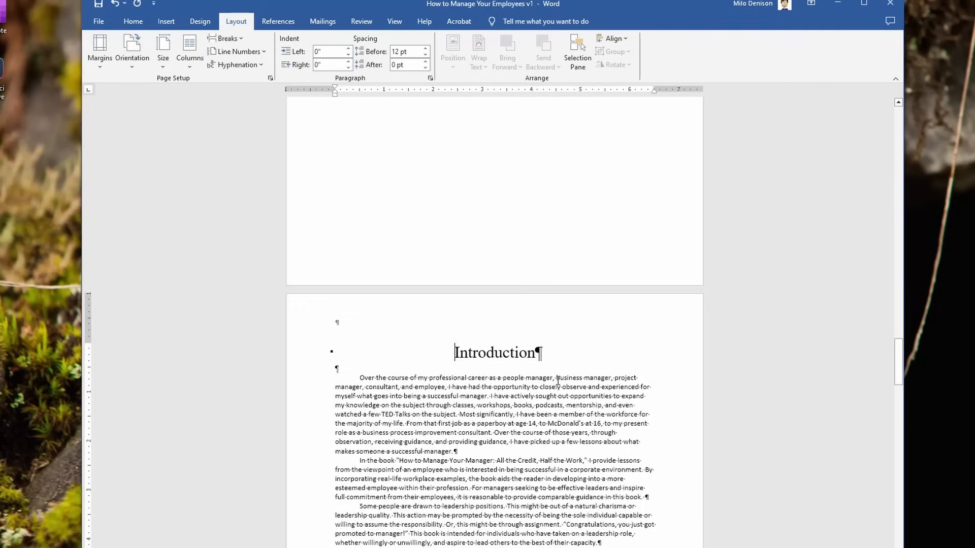
pyautogui.moveTo(562, 204)
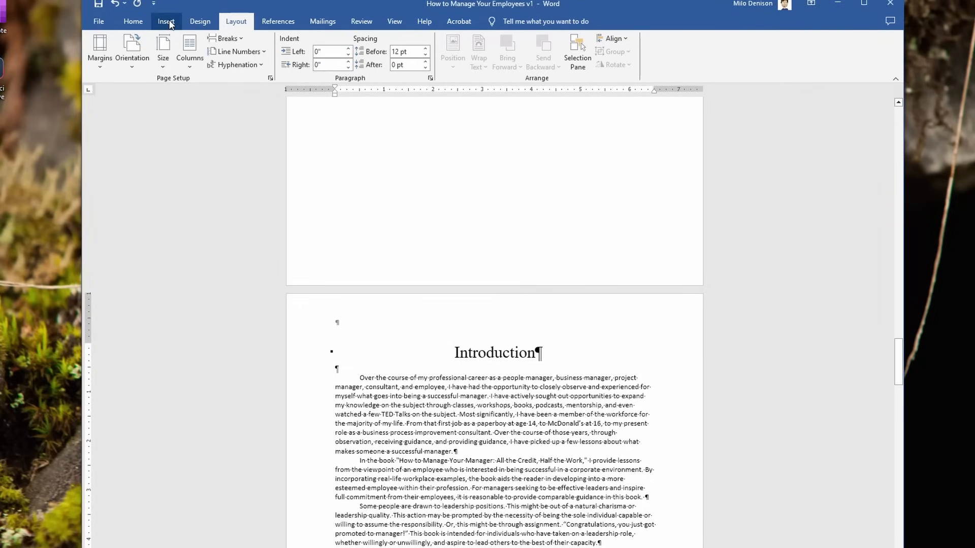
# - Open the Introduction page's Section 2 header for editing via Insert > Header
pyautogui.click(166, 20)
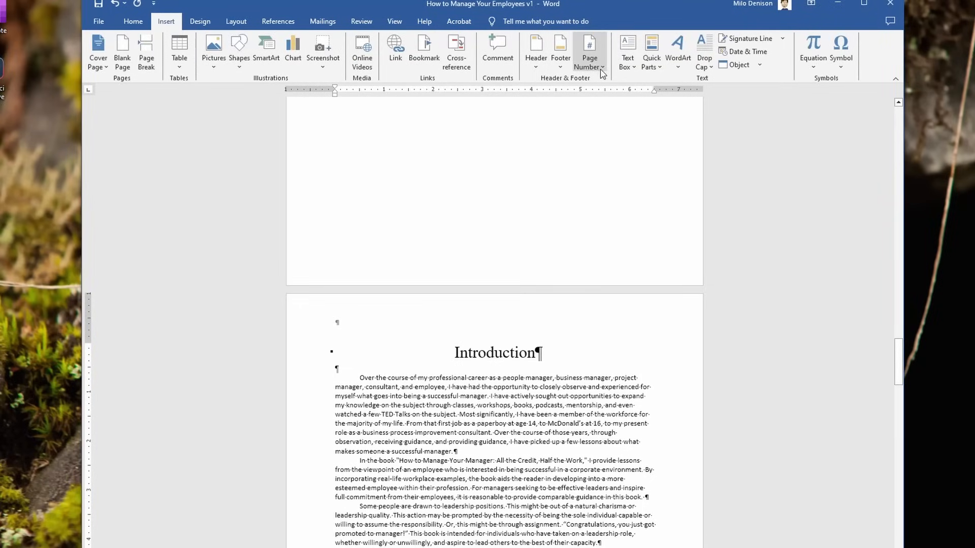
pyautogui.click(588, 51)
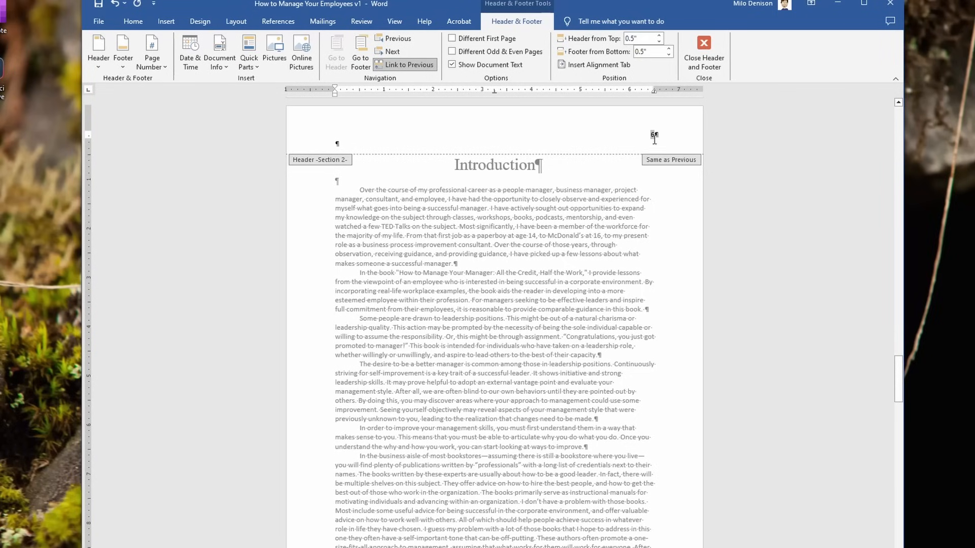
pyautogui.moveTo(477, 272)
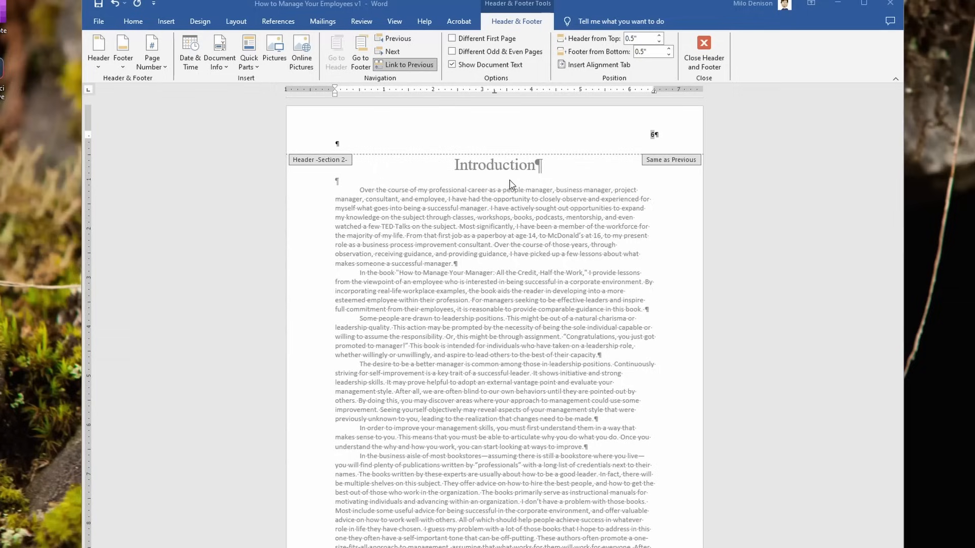
pyautogui.moveTo(344, 59)
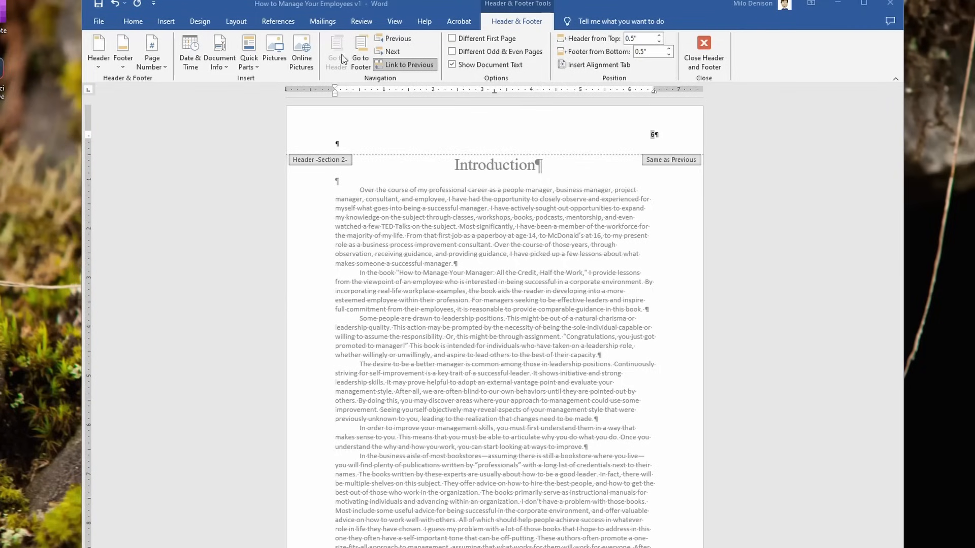
pyautogui.moveTo(400, 67)
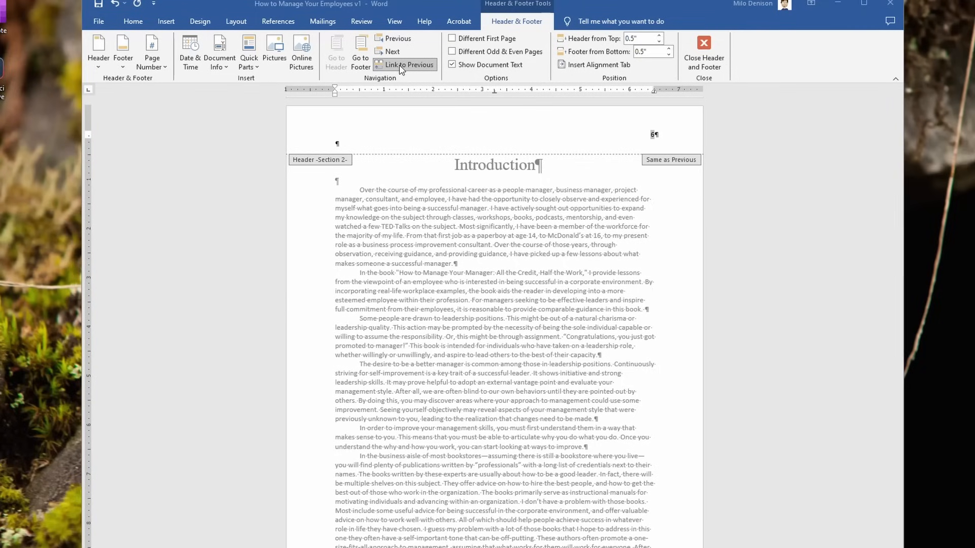
pyautogui.moveTo(392, 84)
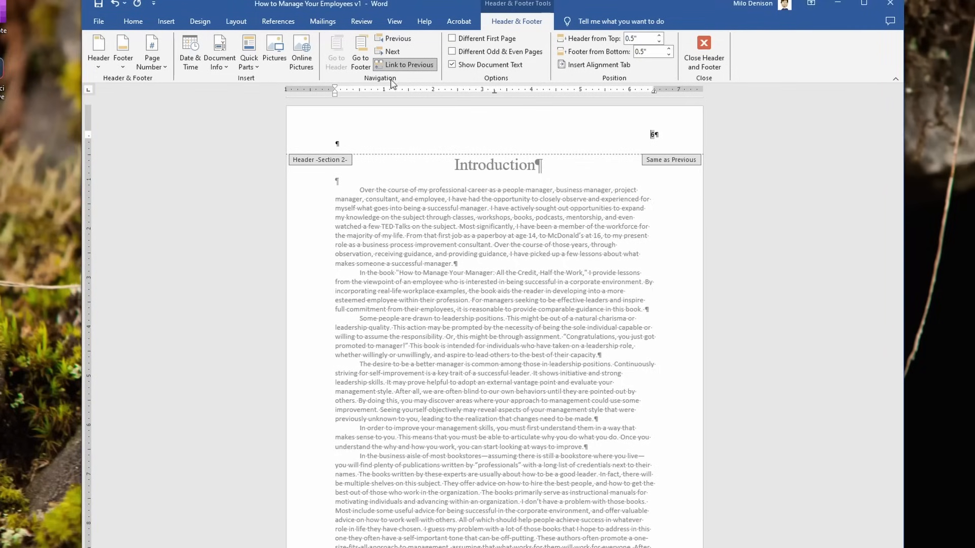
# - Unlink Section 2 from the previous section and format its page numbers to start at 1
pyautogui.click(404, 65)
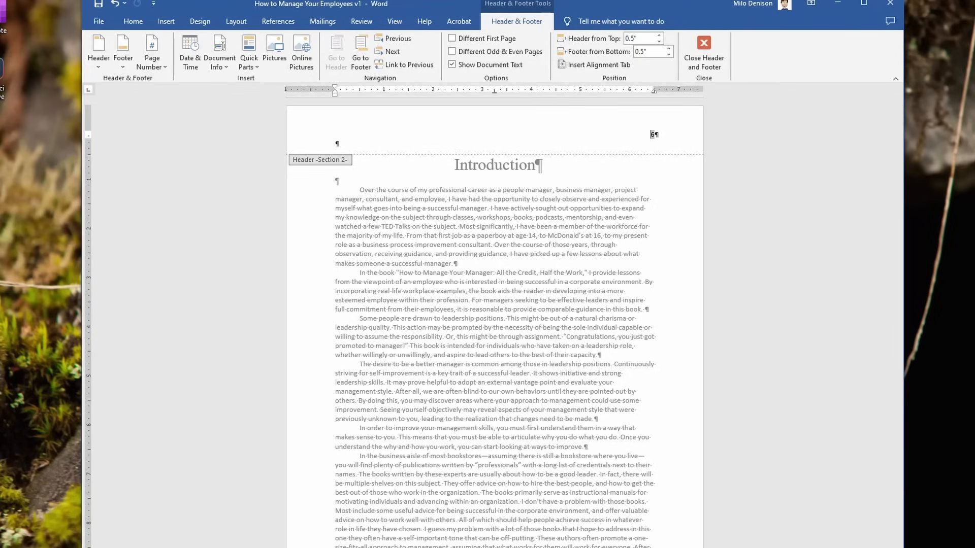
pyautogui.moveTo(165, 24)
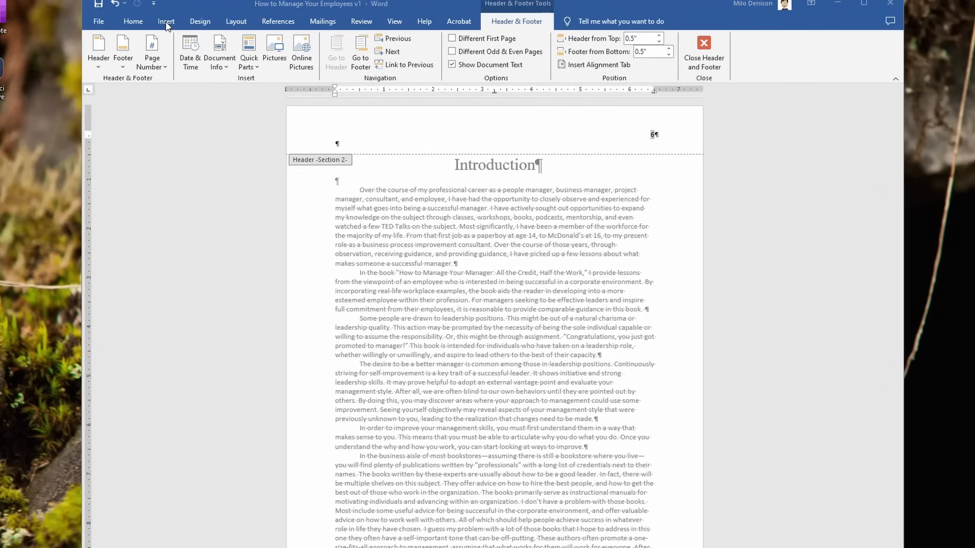
pyautogui.click(166, 22)
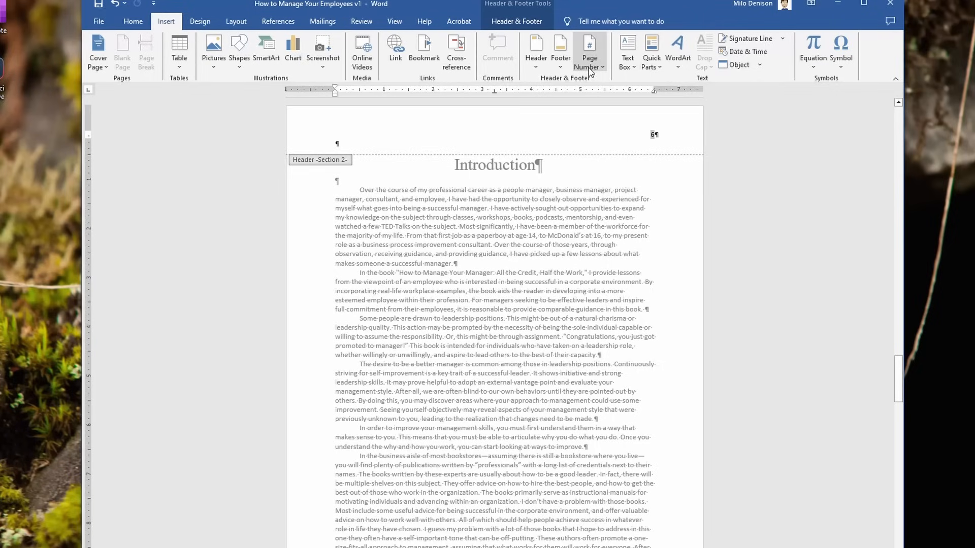
pyautogui.click(588, 53)
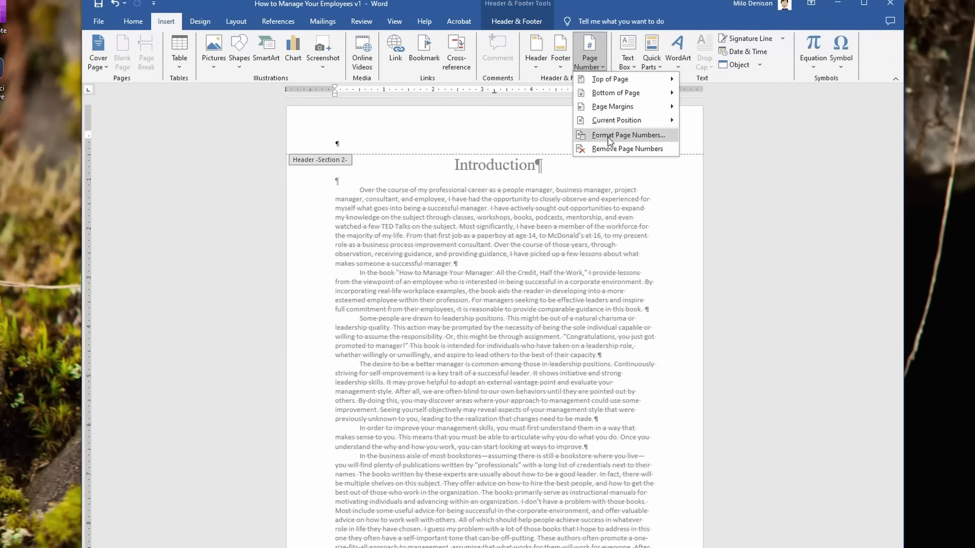
pyautogui.moveTo(628, 135)
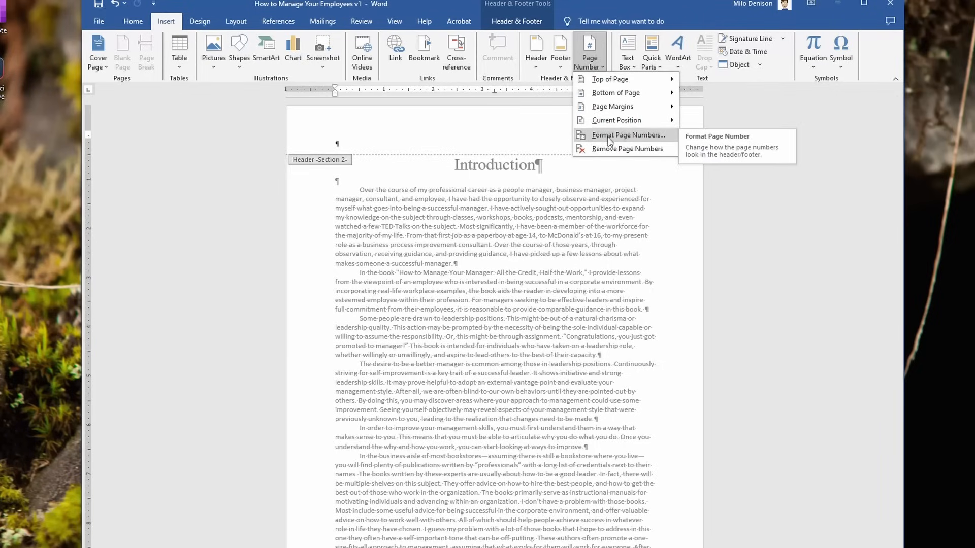
pyautogui.click(626, 135)
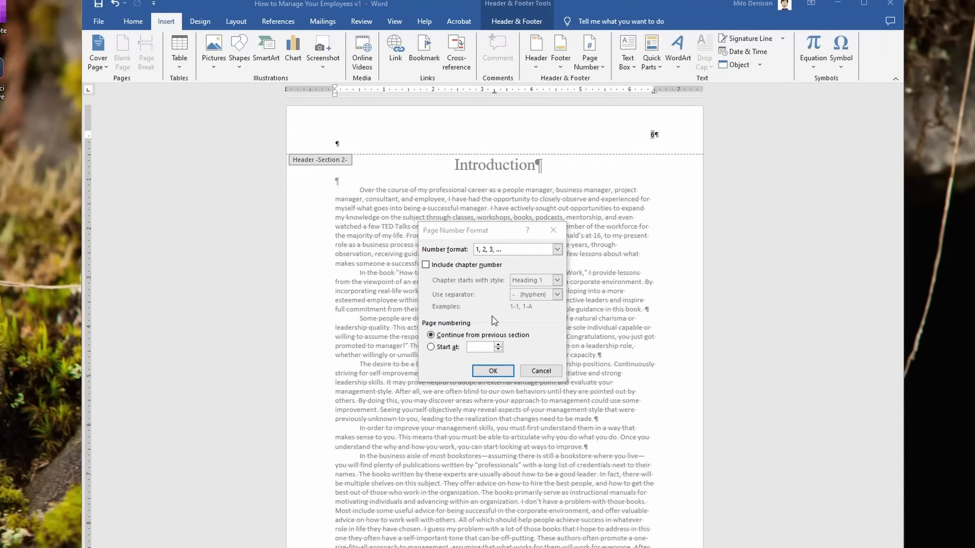
pyautogui.moveTo(446, 325)
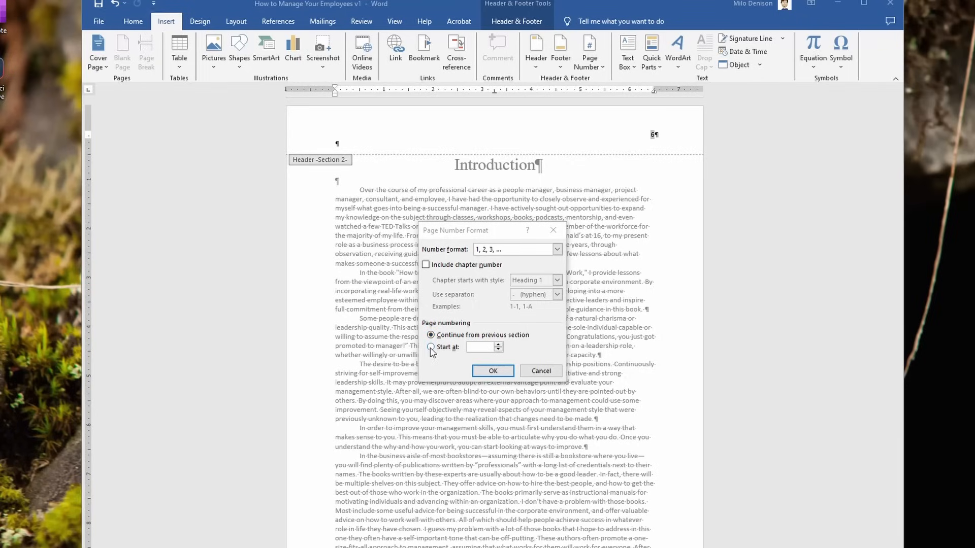
pyautogui.click(431, 348)
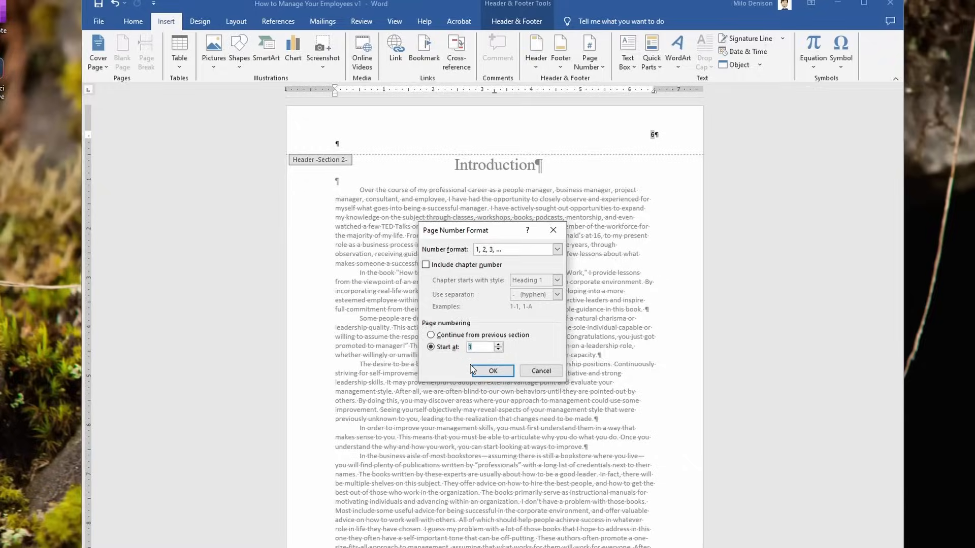
pyautogui.click(493, 372)
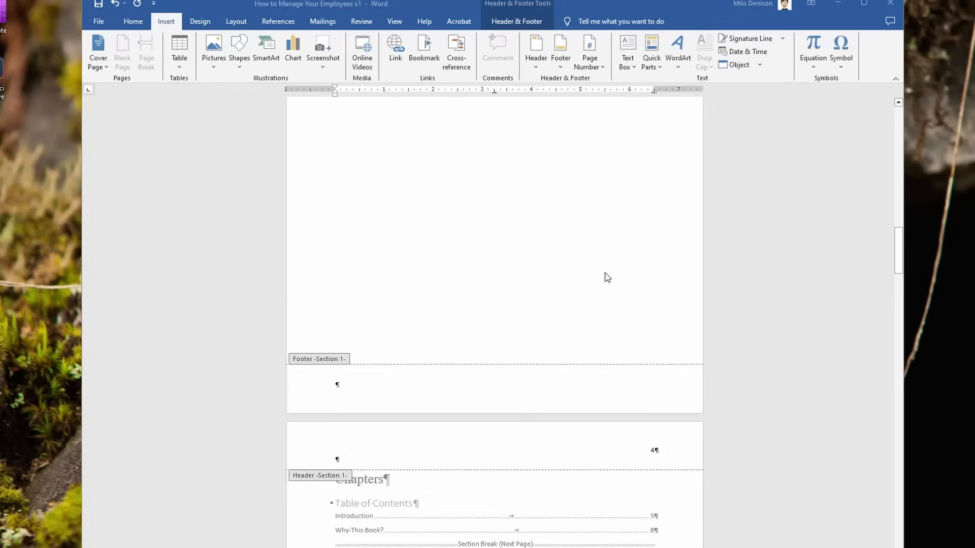
# - Select the page number in the title page's Section 1 header to delete it
pyautogui.scroll(-3)
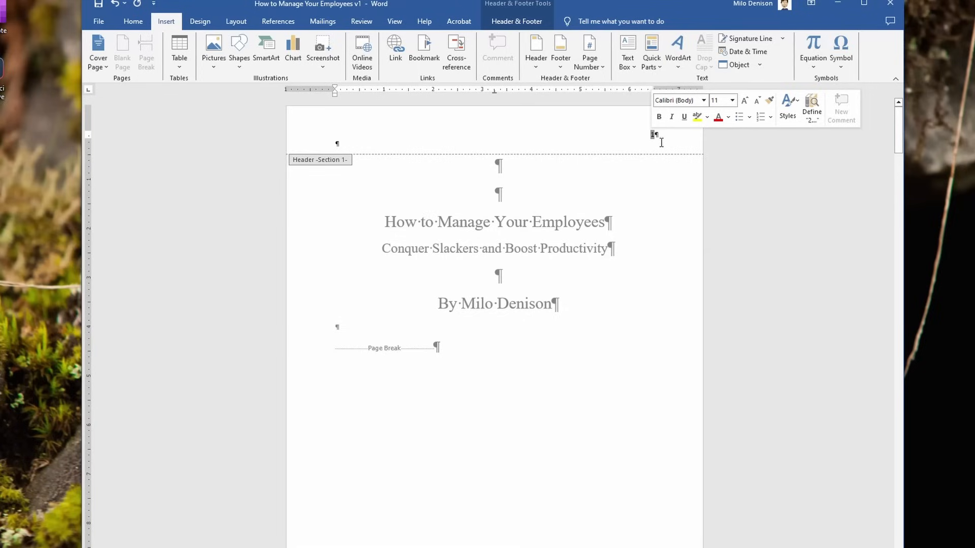
pyautogui.click(588, 51)
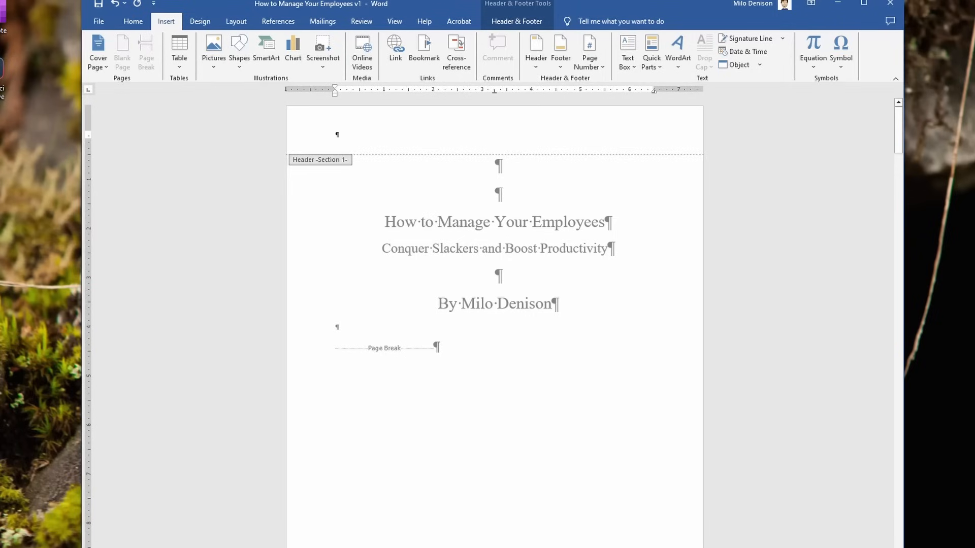
pyautogui.moveTo(788, 411)
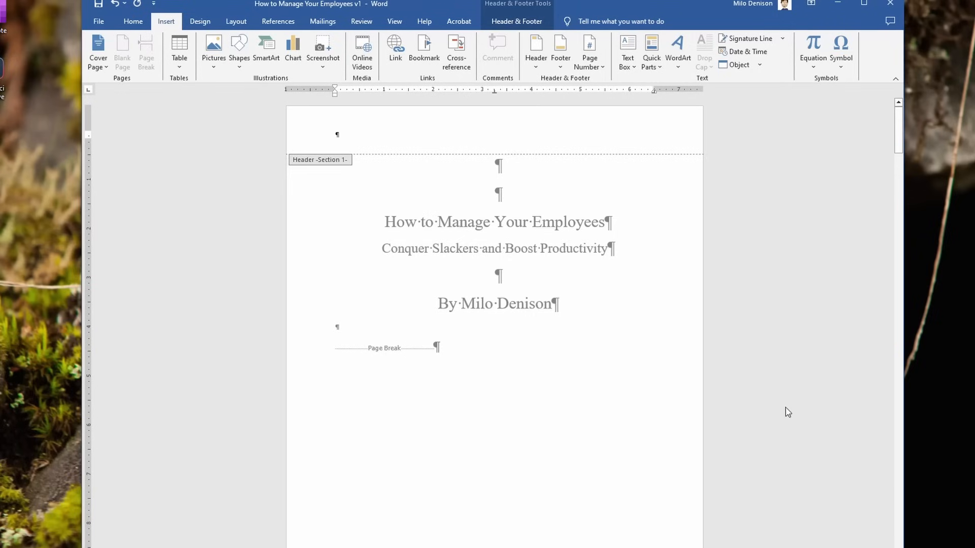
# - Scroll through the front matter checking it is unnumbered and the Introduction shows 1
pyautogui.scroll(-3)
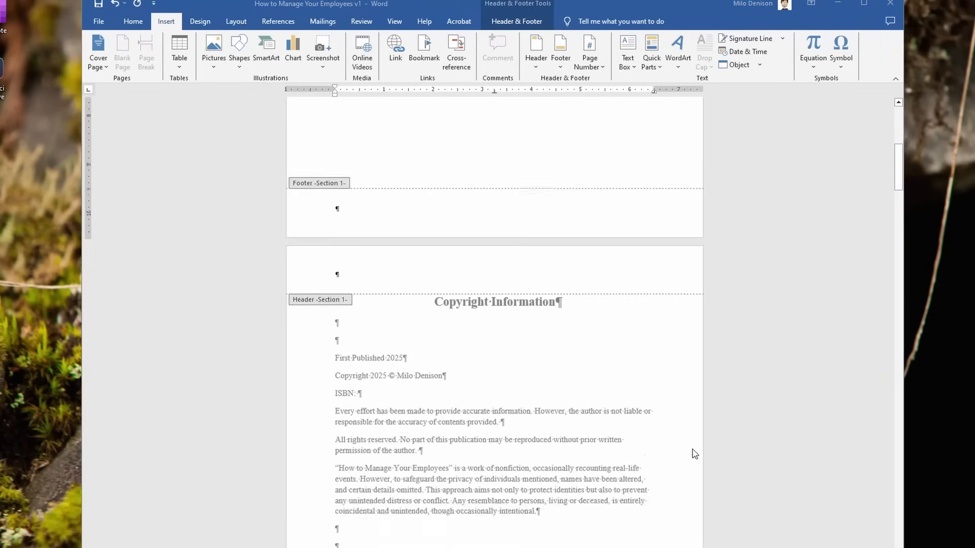
pyautogui.scroll(3)
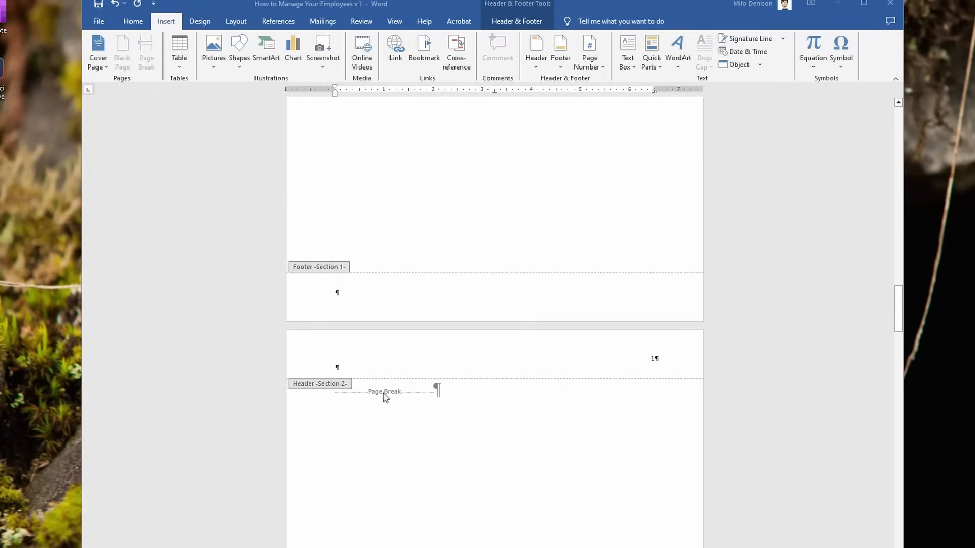
pyautogui.scroll(-3)
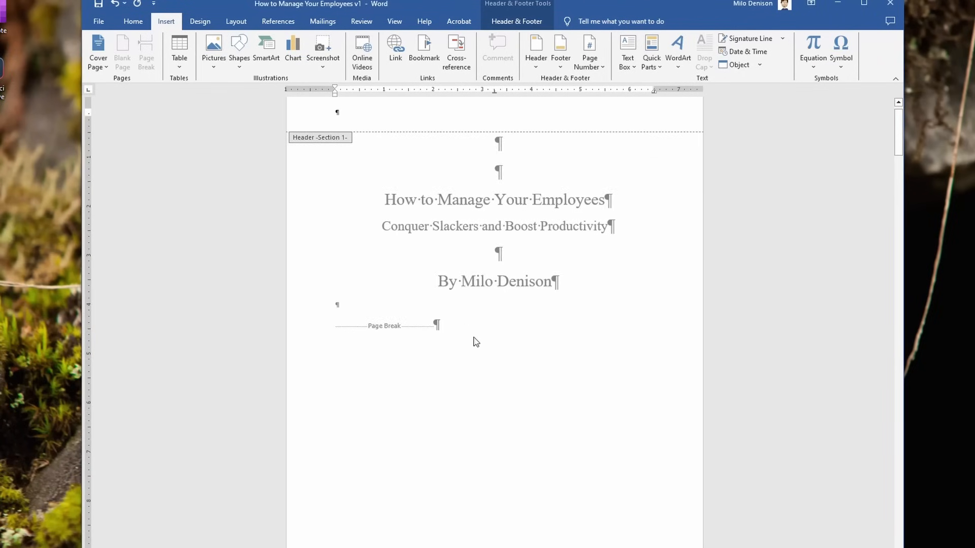
pyautogui.scroll(-3)
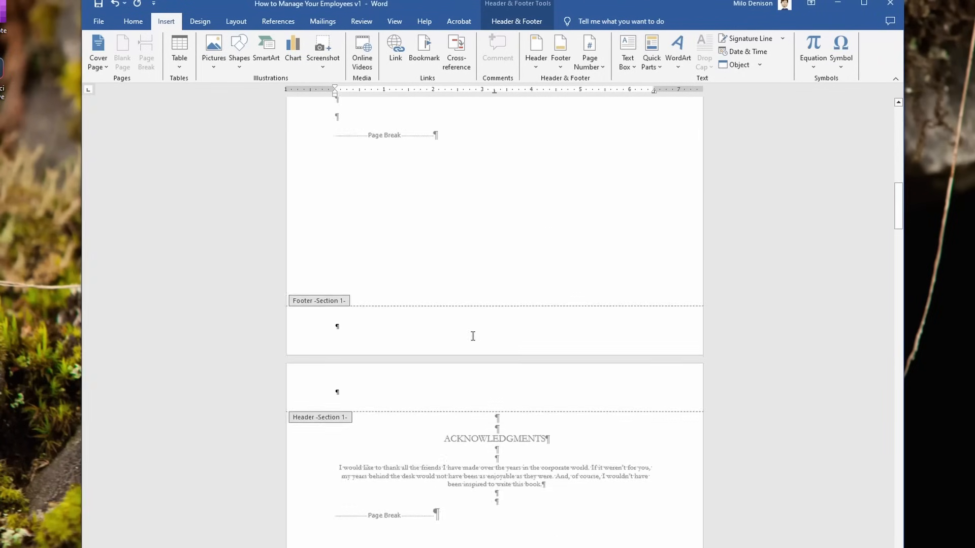
pyautogui.scroll(-3)
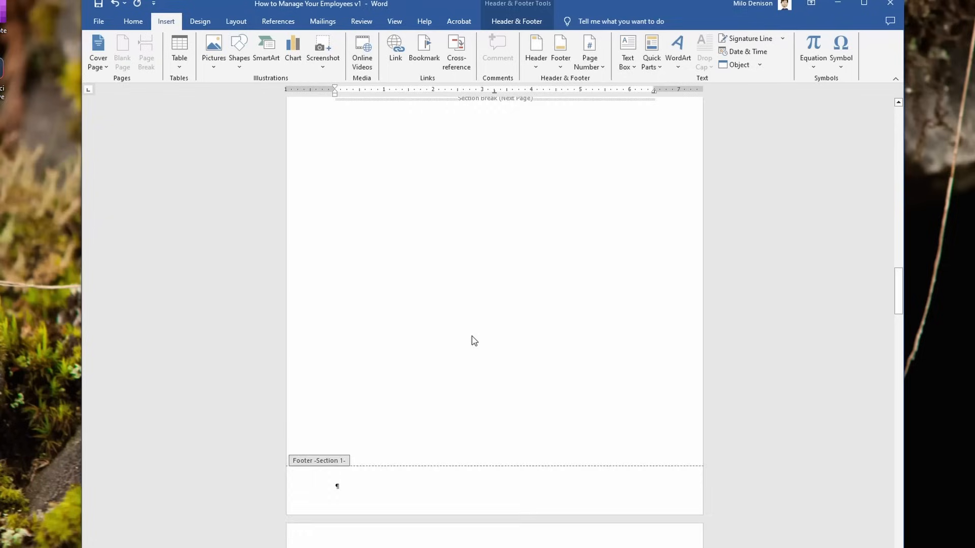
pyautogui.scroll(-3)
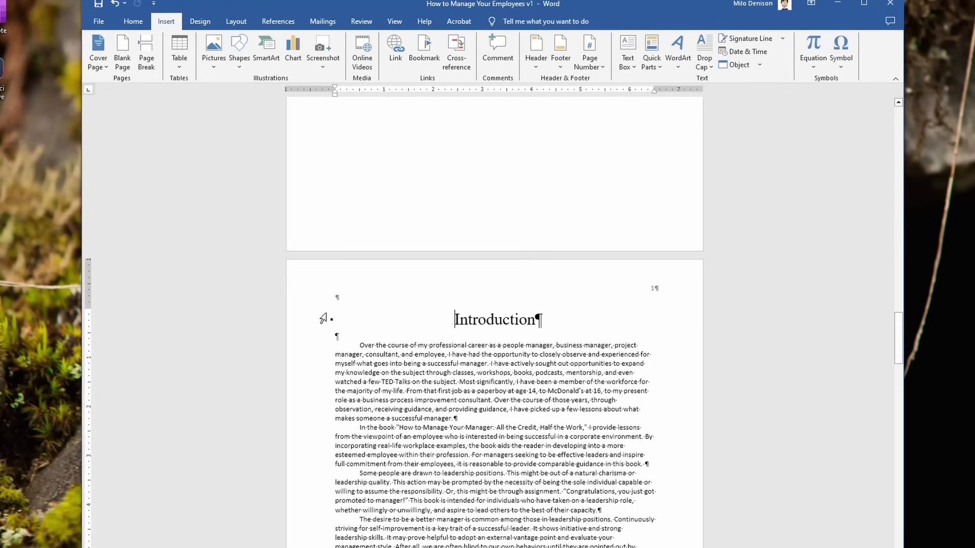
pyautogui.moveTo(608, 324)
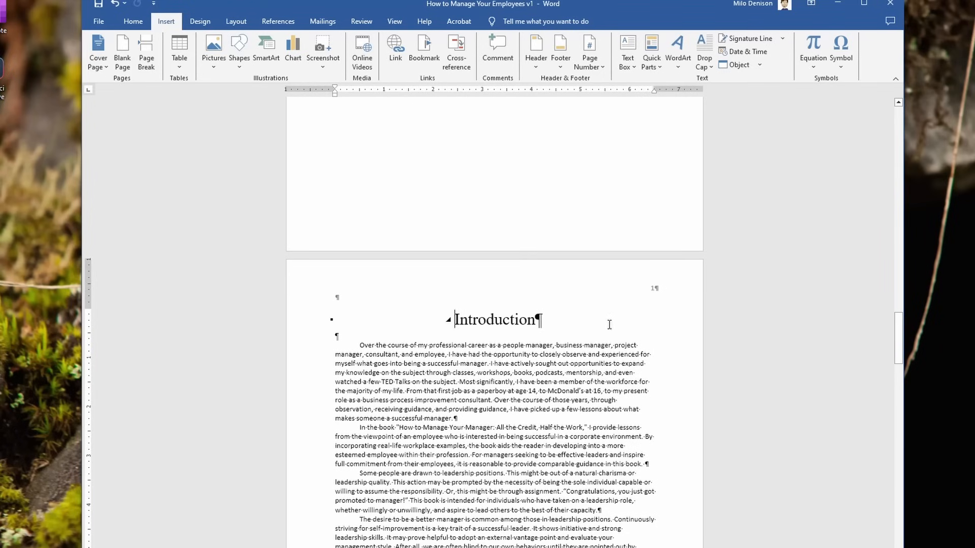
pyautogui.scroll(-3)
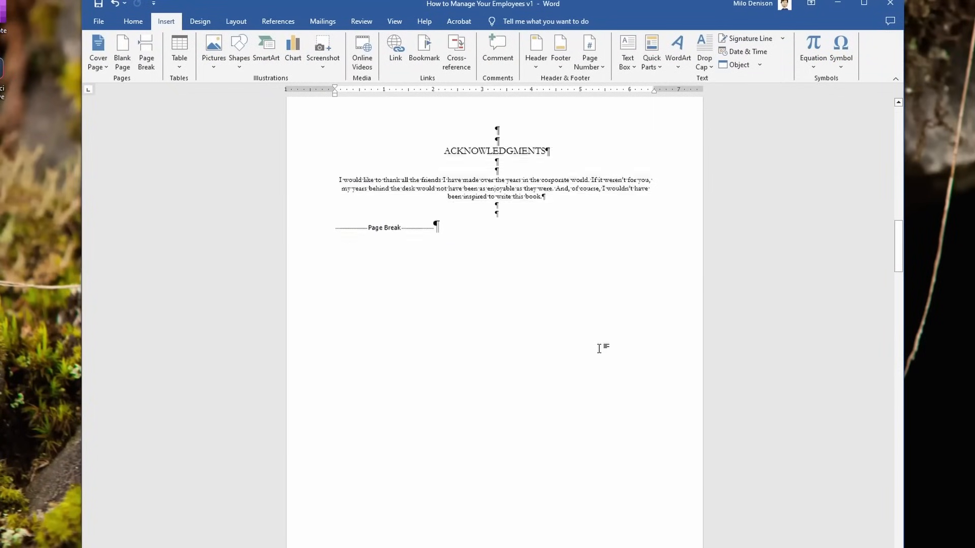
# - Update the table of contents page numbers only, so Introduction lists 1 and Why This Book? lists 4
pyautogui.scroll(-3)
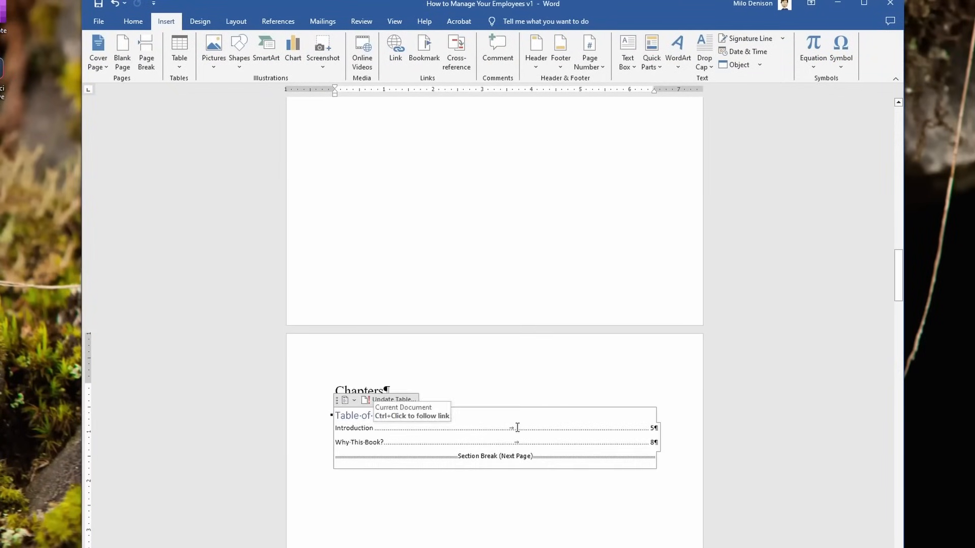
pyautogui.click(390, 328)
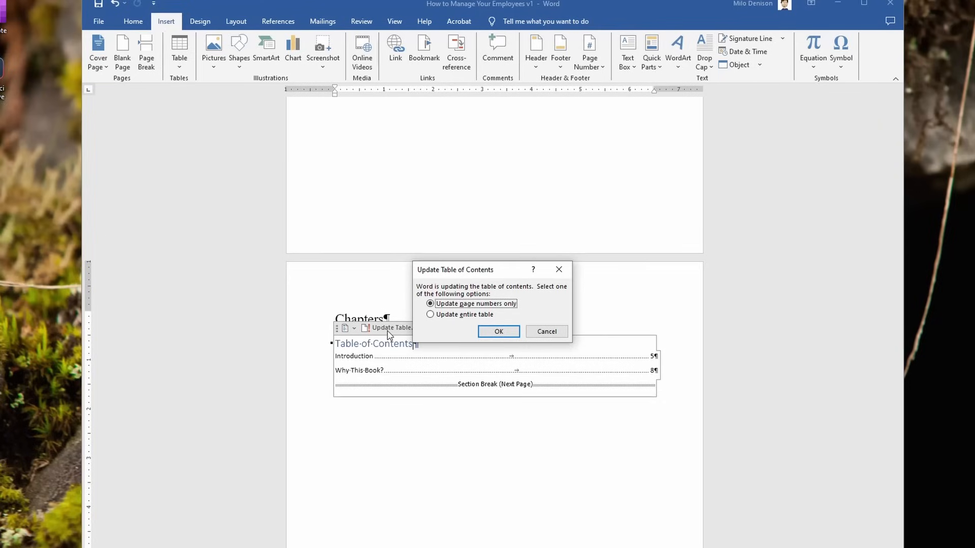
pyautogui.click(497, 331)
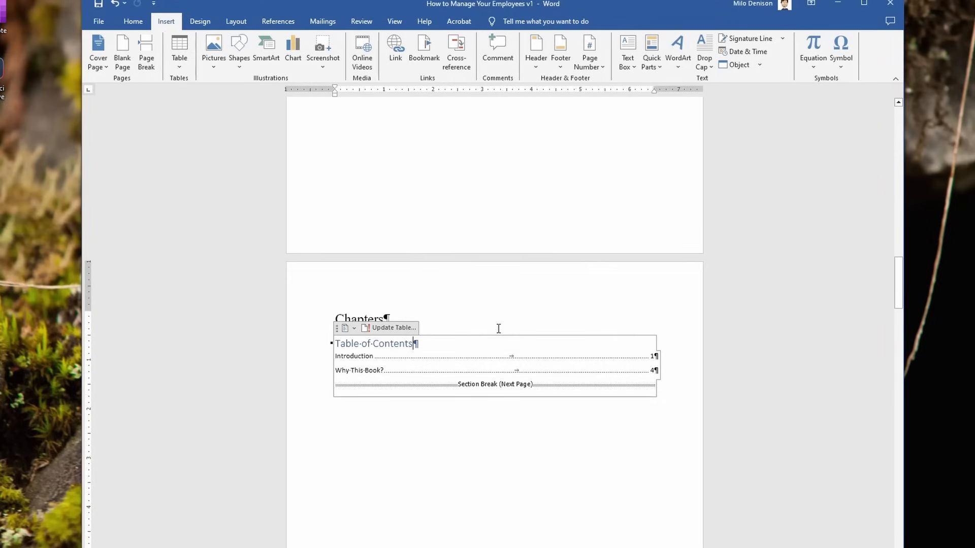
pyautogui.moveTo(560, 486)
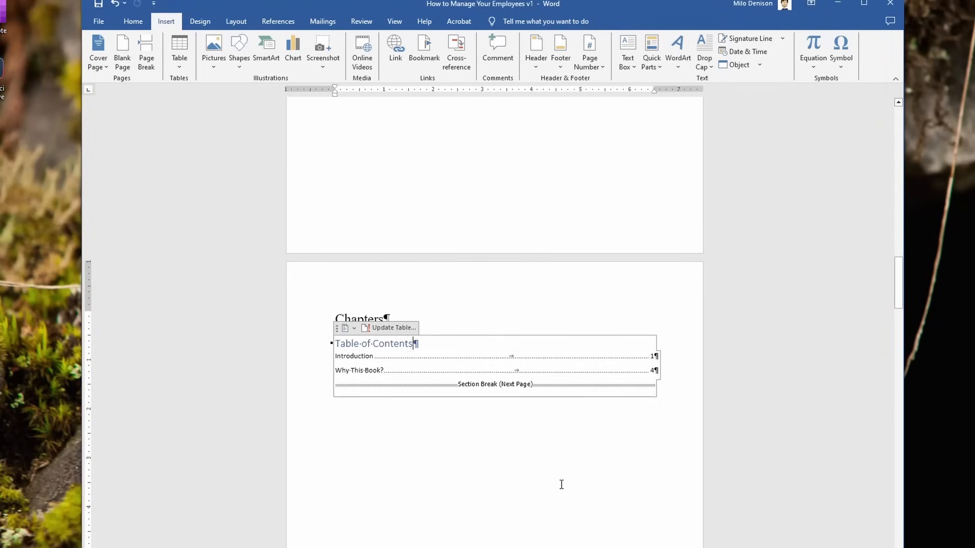
pyautogui.click(443, 347)
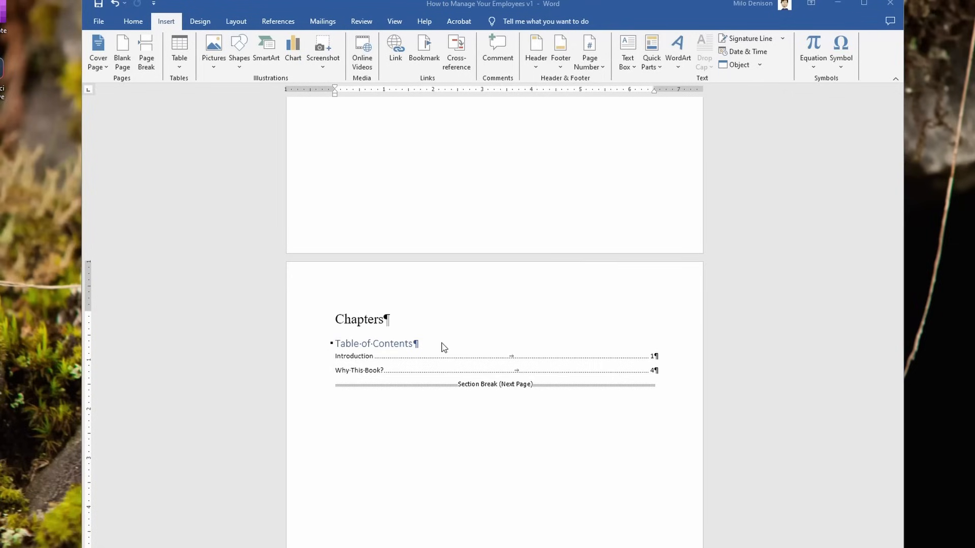
pyautogui.moveTo(650, 283)
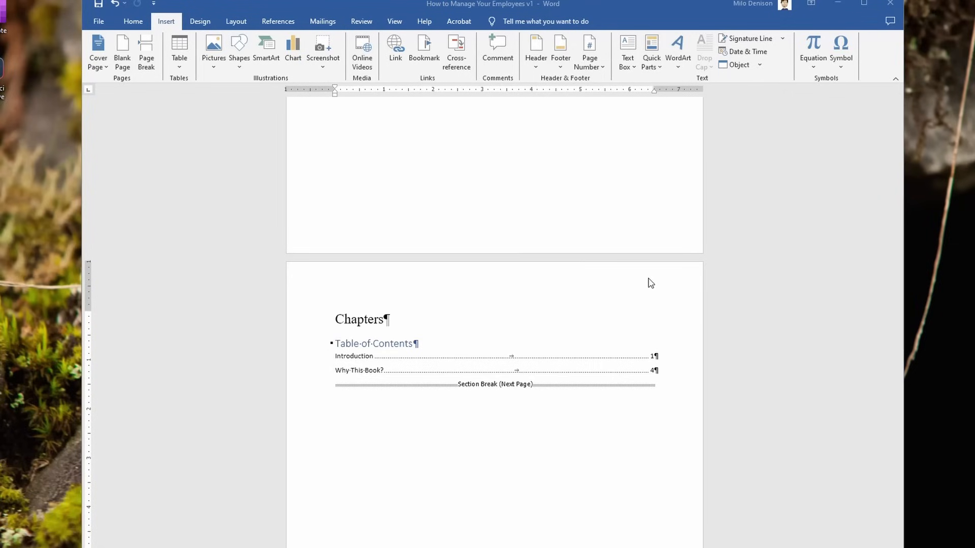
pyautogui.moveTo(594, 256)
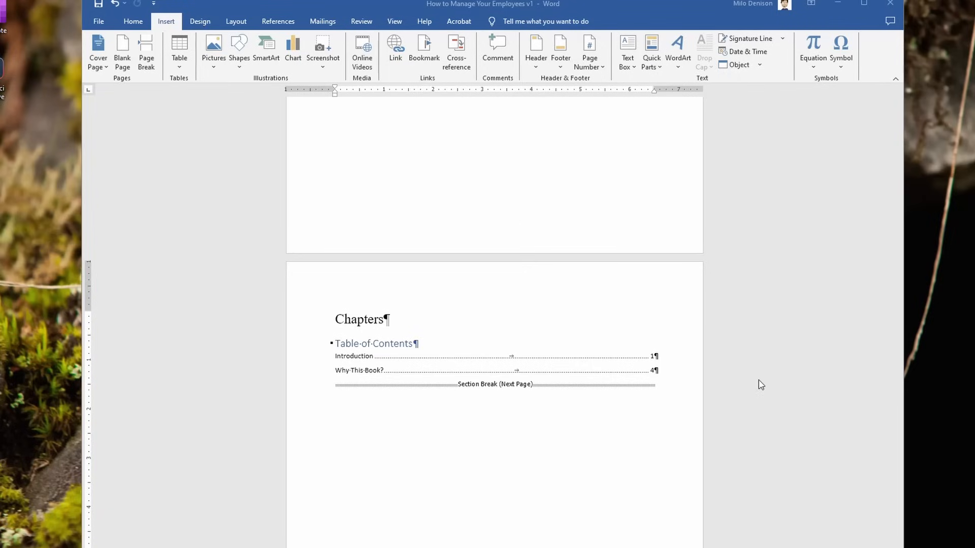
pyautogui.moveTo(592, 410)
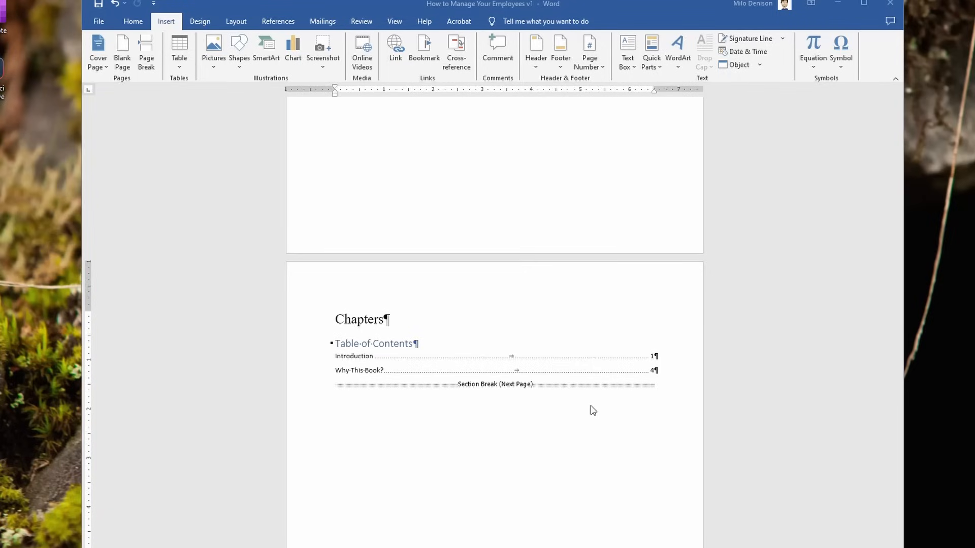
pyautogui.moveTo(610, 248)
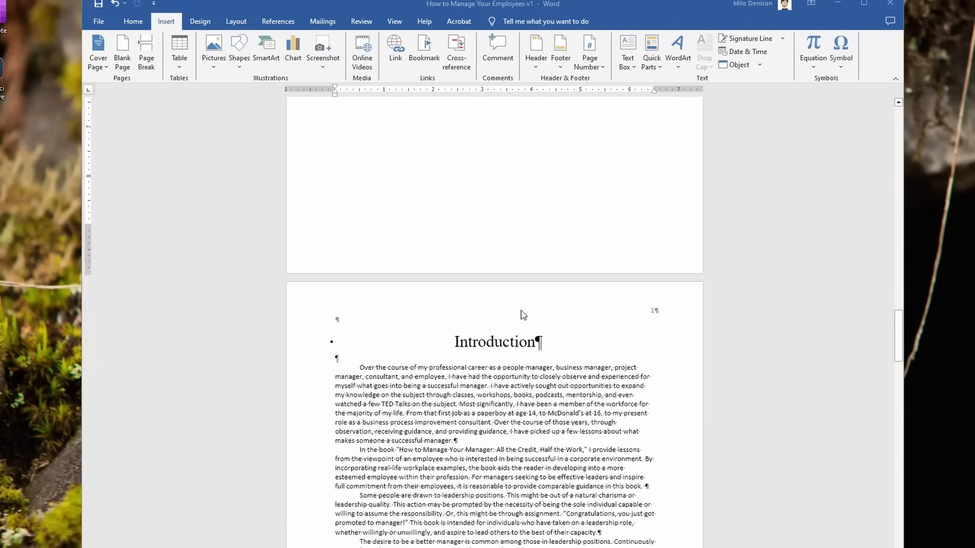
# - Turn off Show/Hide ¶ on the Home ribbon so the Introduction page reads cleanly with number 1
pyautogui.scroll(-3)
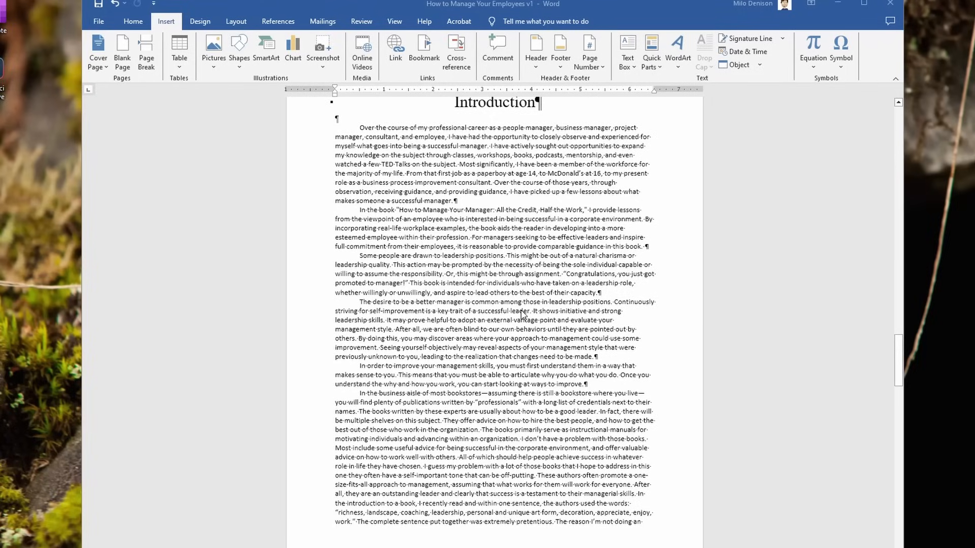
pyautogui.moveTo(353, 93)
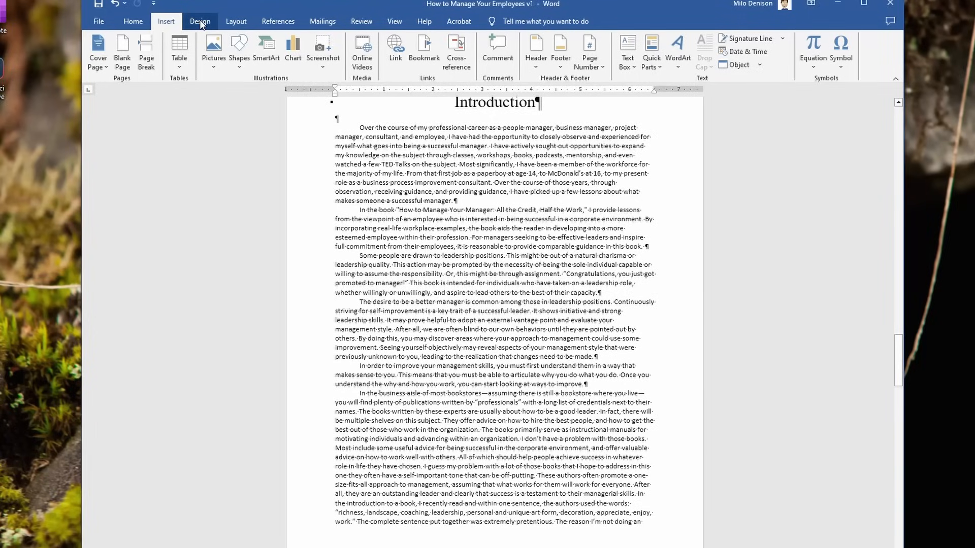
pyautogui.click(132, 21)
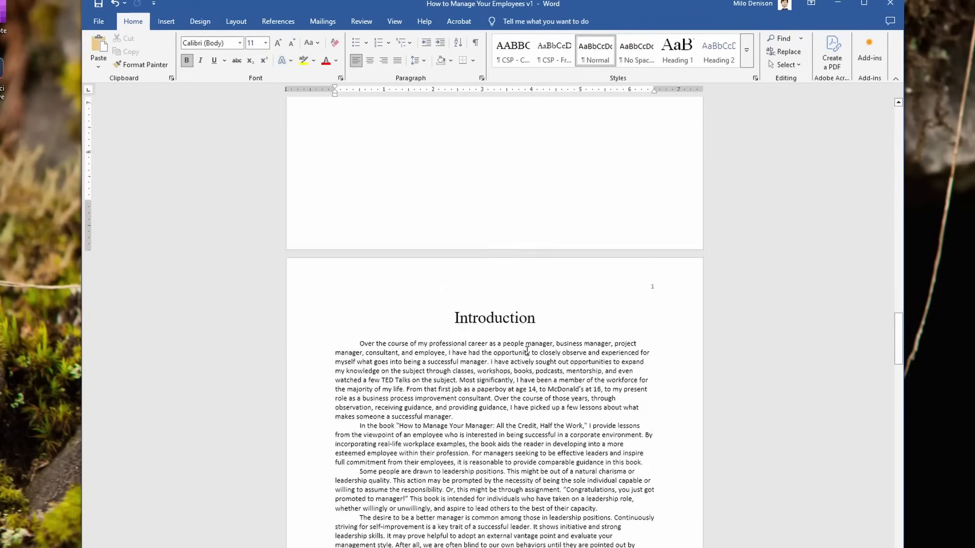
pyautogui.scroll(-3)
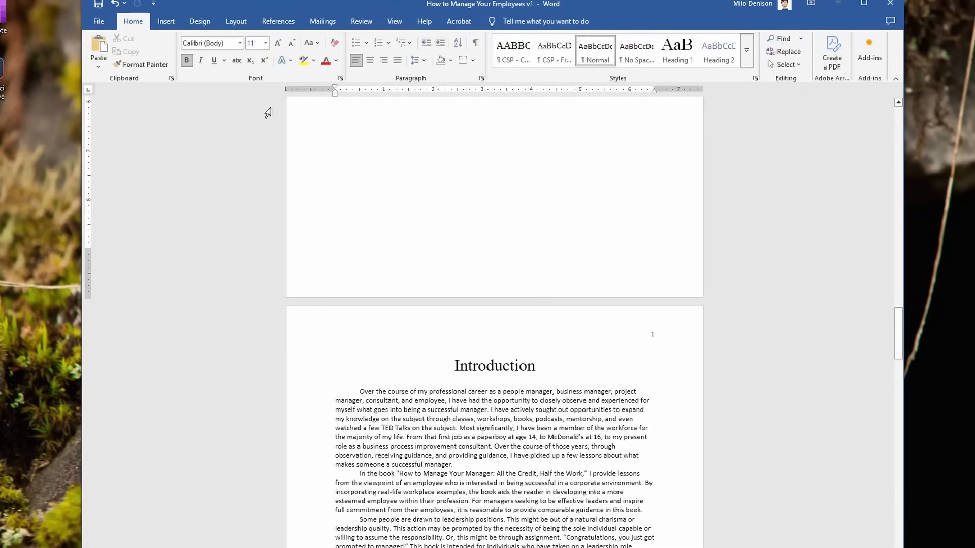